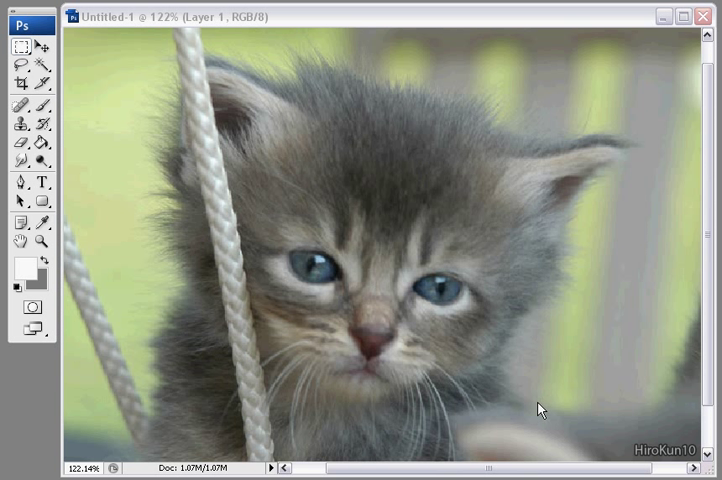
pyautogui.moveTo(147, 135)
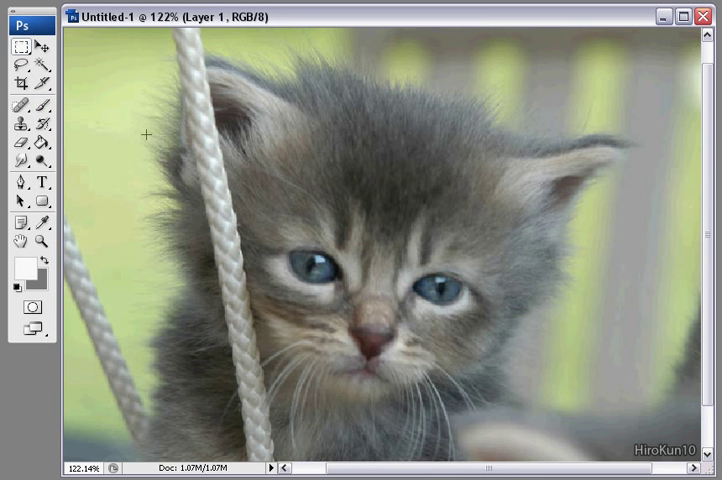
pyautogui.moveTo(293, 101)
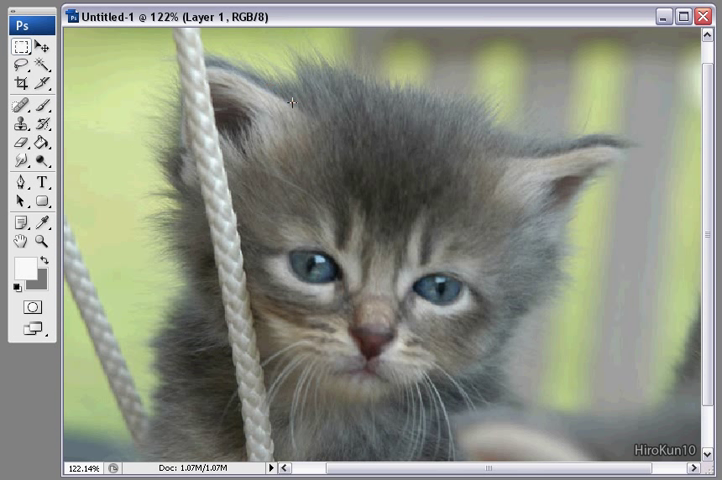
pyautogui.moveTo(379, 80)
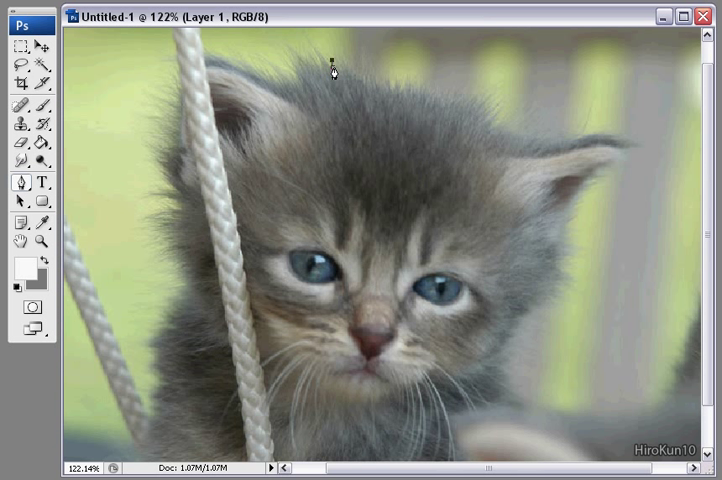
pyautogui.moveTo(358, 80)
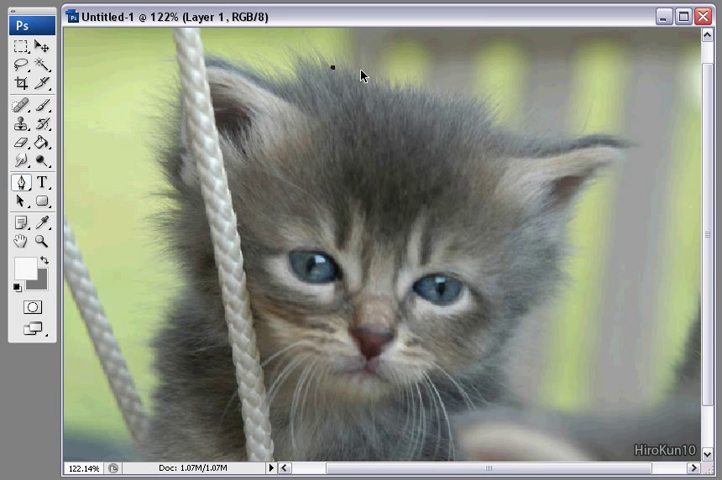
pyautogui.moveTo(285, 104)
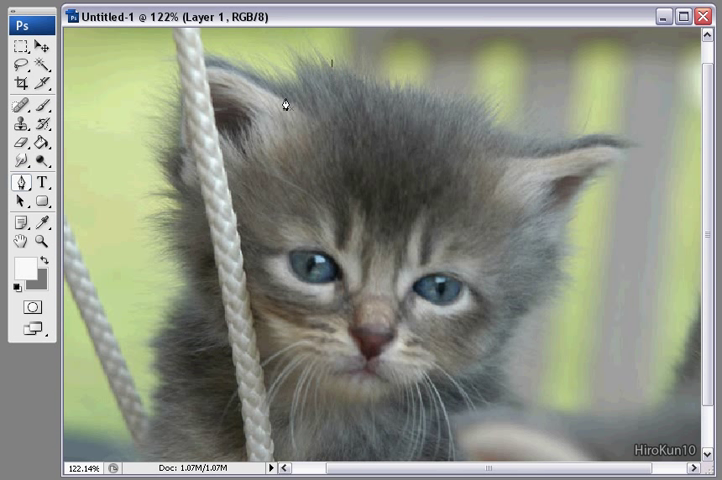
# - Right-click the stray anchor point above the kitten's head to show its path menu
pyautogui.rightClick(386, 131)
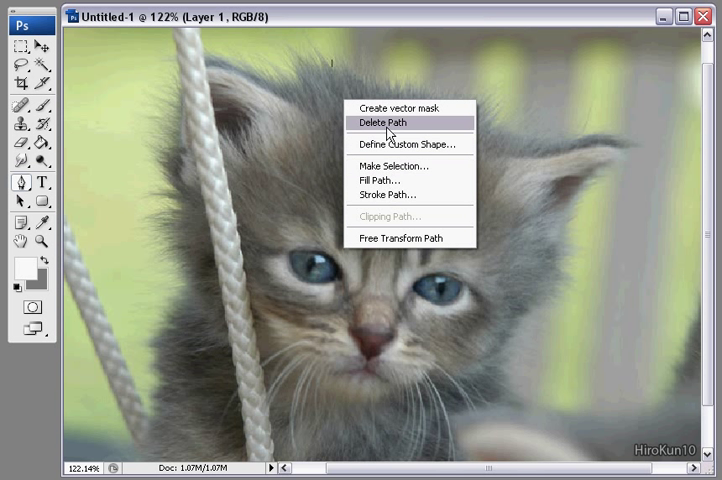
# - Delete the stray test path from above the kitten's head
pyautogui.click(385, 123)
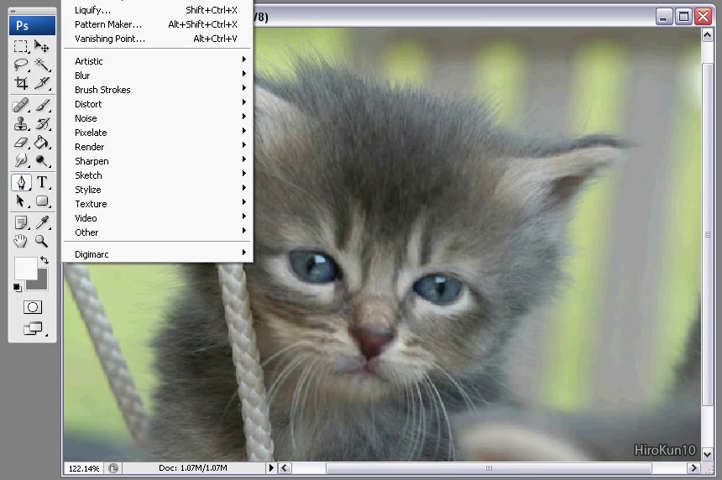
pyautogui.moveTo(90, 146)
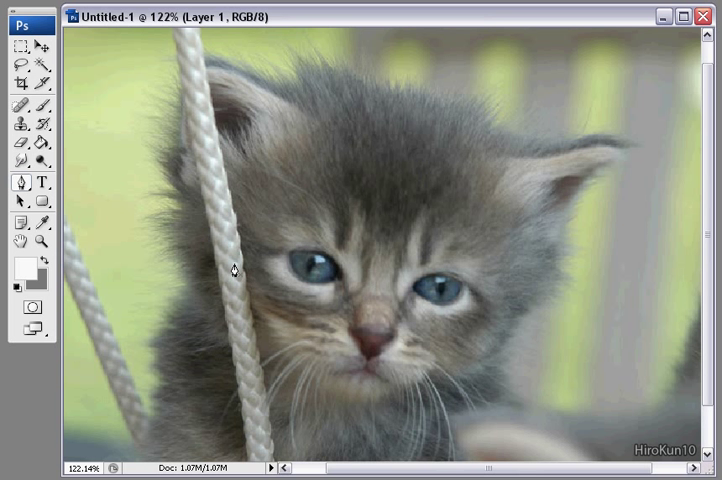
pyautogui.moveTo(236, 268)
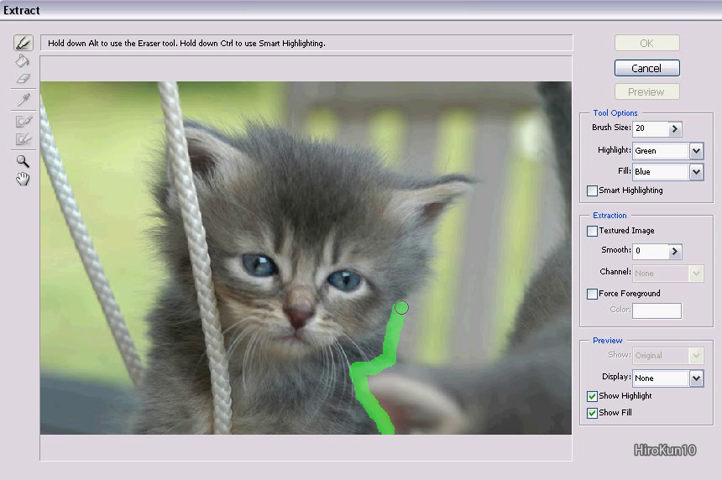
# - Highlight the kitten's right cheek, right ear and top of head in green
pyautogui.moveTo(400, 307); pyautogui.dragTo(447, 222)
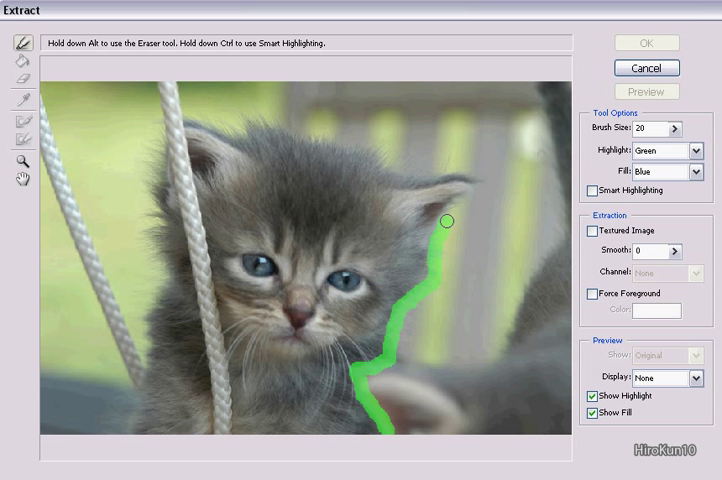
pyautogui.moveTo(447, 222); pyautogui.dragTo(444, 168)
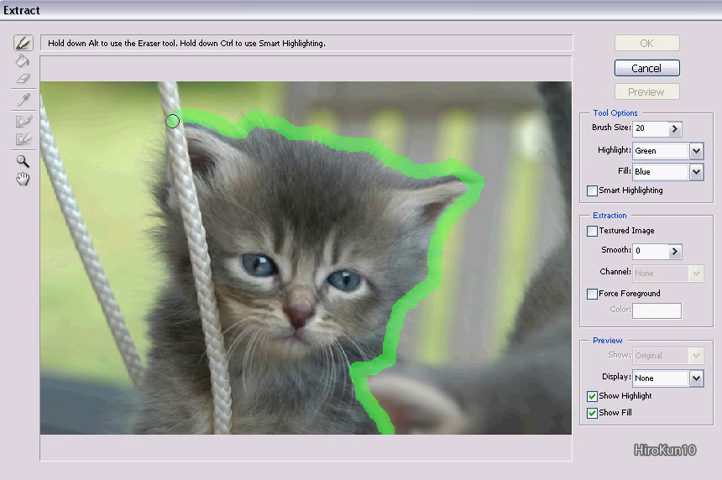
pyautogui.moveTo(175, 120); pyautogui.dragTo(152, 205)
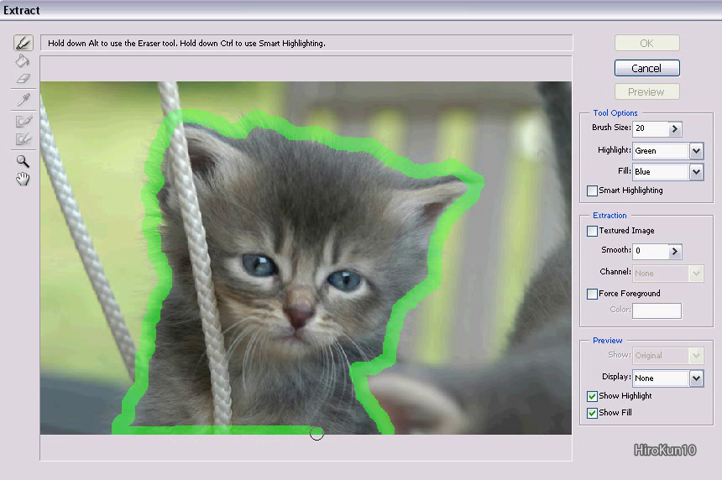
# - Fill the inside of the kitten outline using Blue as the fill colour
pyautogui.click(20, 70)
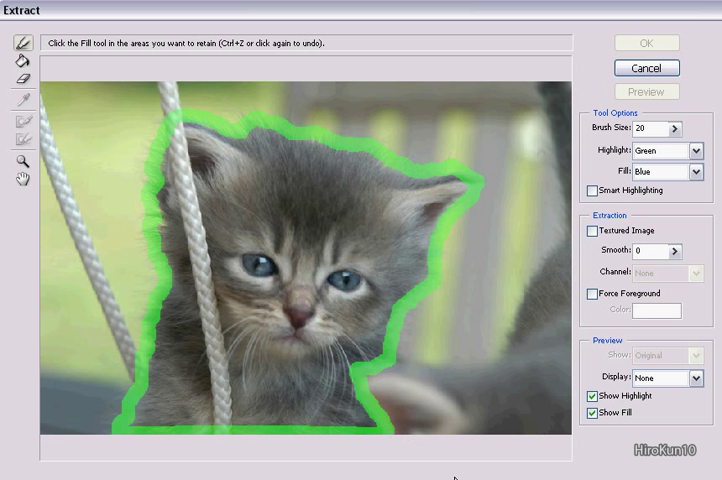
pyautogui.moveTo(472, 334)
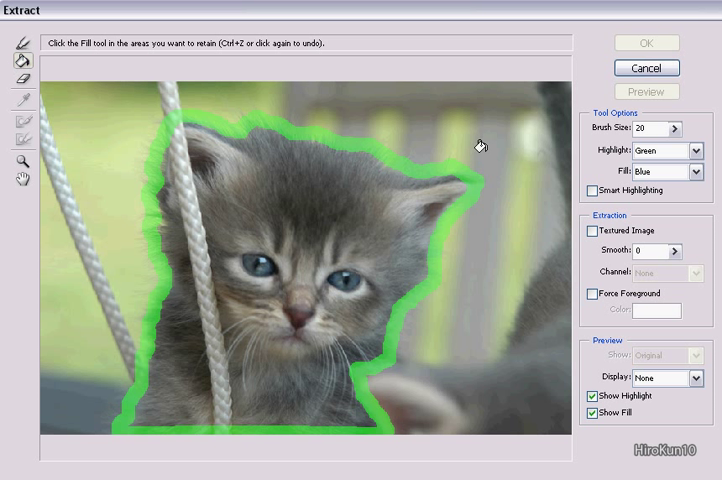
pyautogui.click(688, 173)
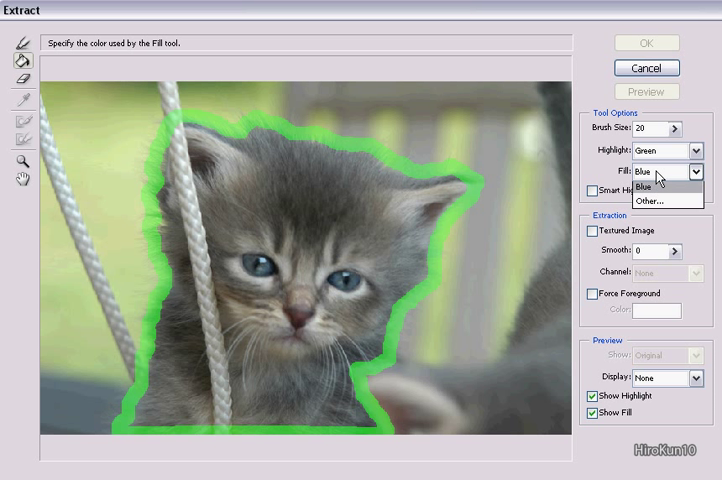
pyautogui.click(652, 186)
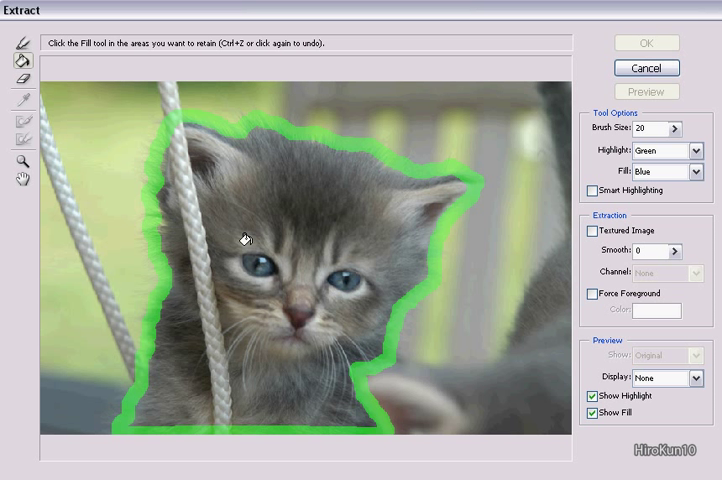
pyautogui.click(244, 240)
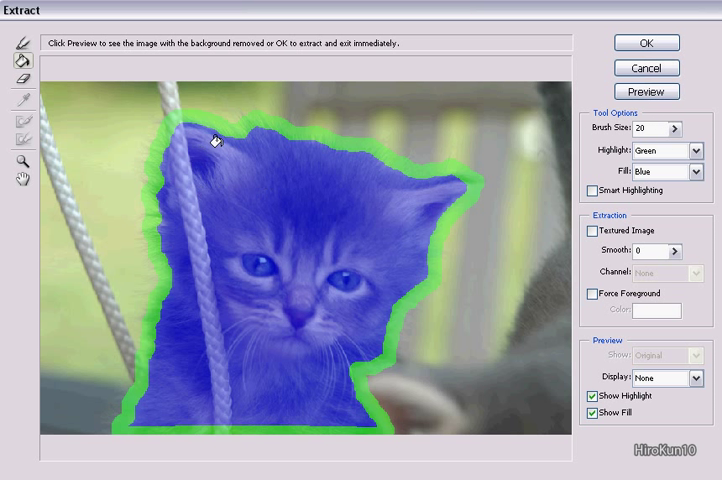
pyautogui.moveTo(647, 68)
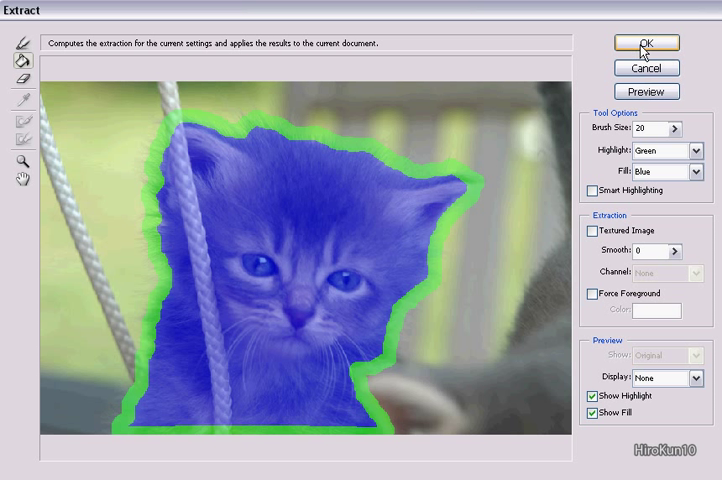
pyautogui.moveTo(646, 68)
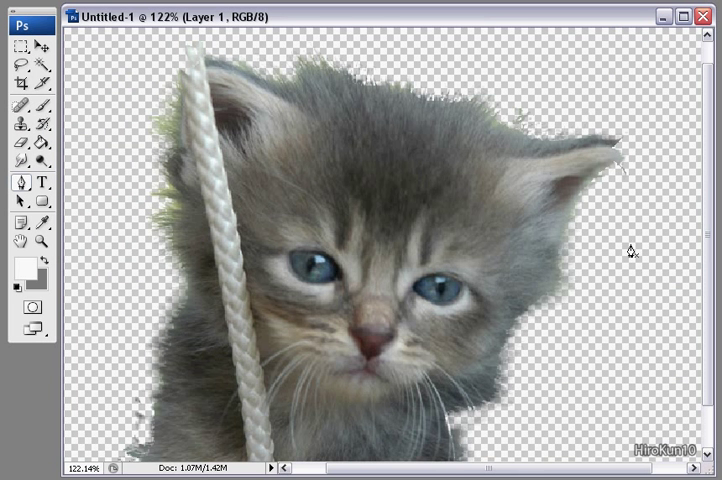
pyautogui.moveTo(290, 360)
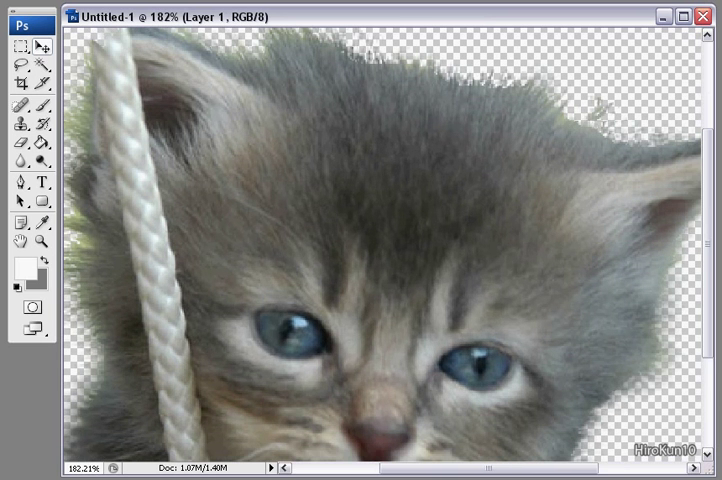
# - Scroll down to inspect the extracted kitten's edges on the transparent background
pyautogui.scroll(-3)
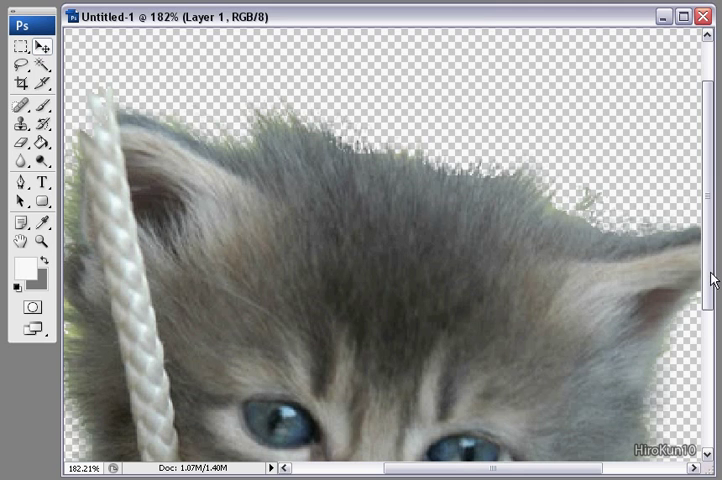
pyautogui.scroll(-3)
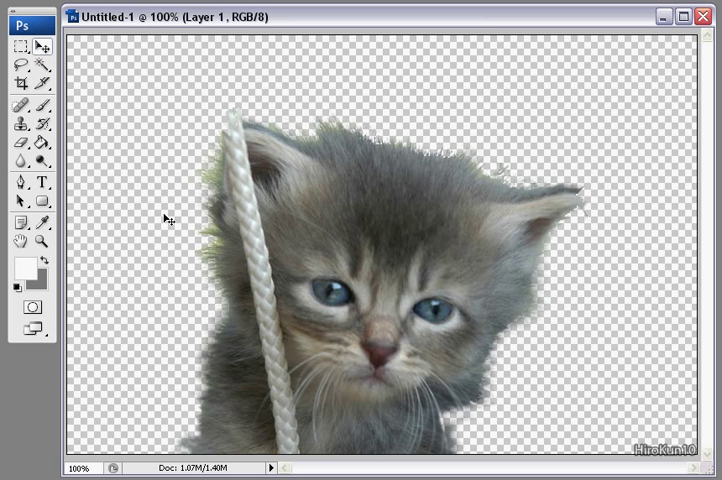
pyautogui.moveTo(227, 180)
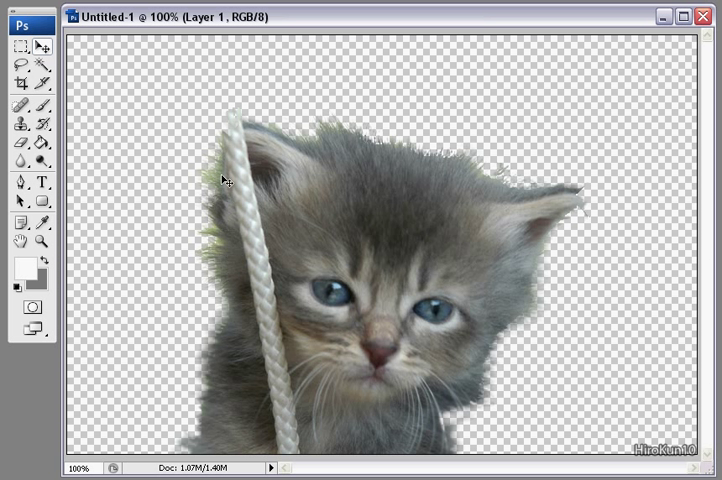